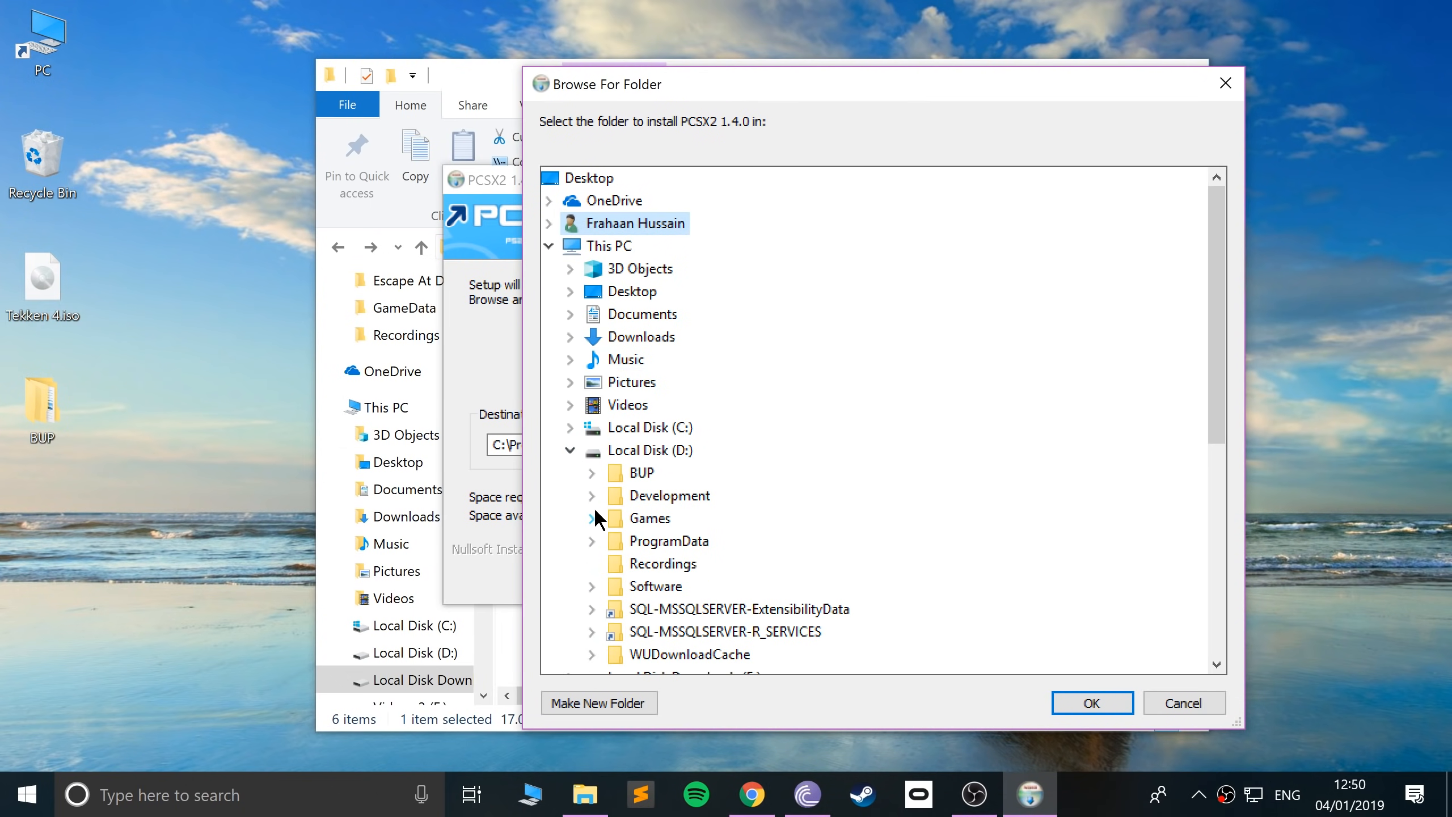
Choose the target folder on Local Disk (D:) as the PCSX2 1.4.0 install location.
{"action": "left_click", "coordinate": [1091, 703]}
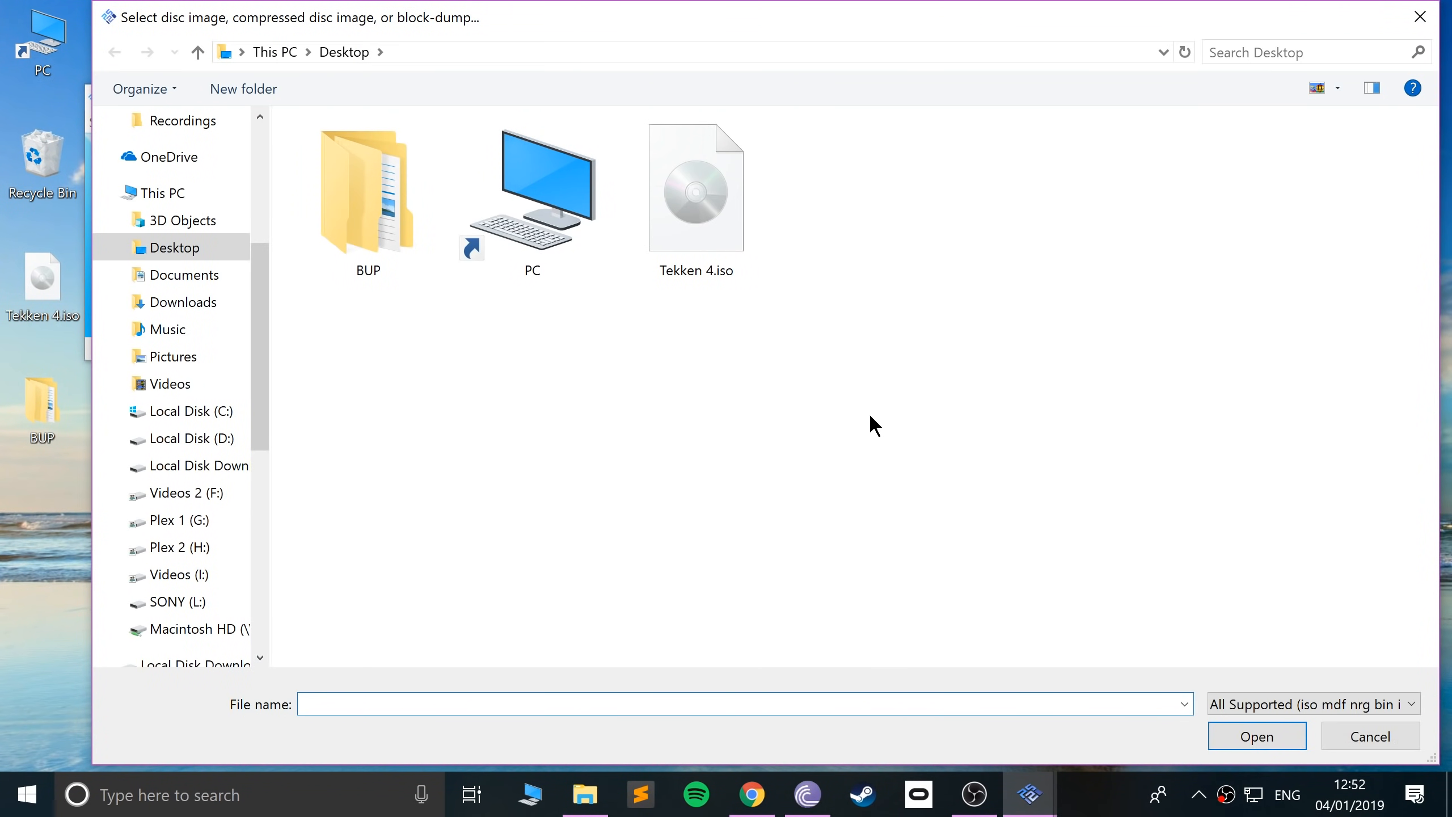
{"action": "mouse_move", "coordinate": [653, 302]}
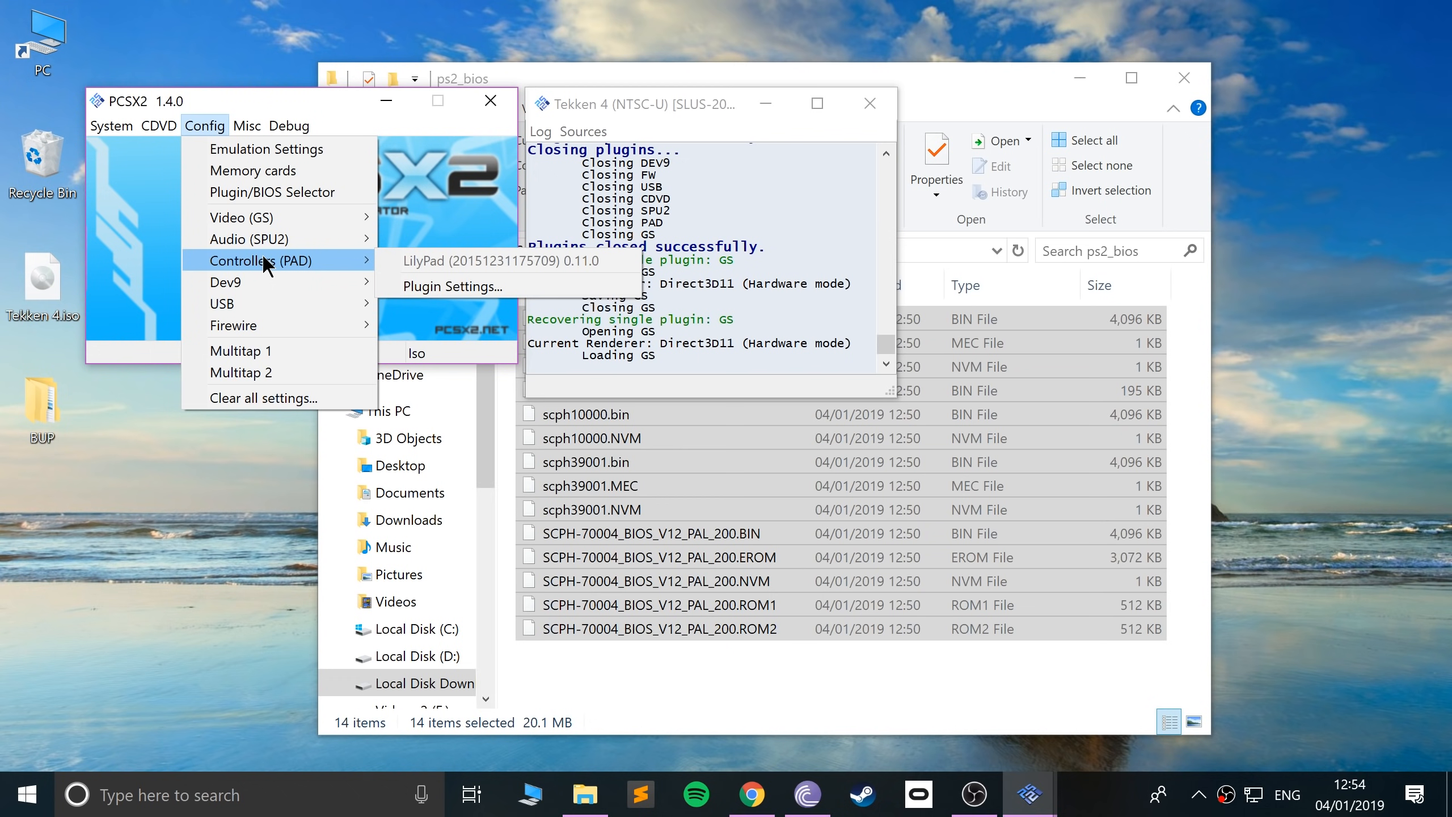
Bring up the LilyPad controller plugin's settings from Config > Controllers (PAD).
{"action": "left_click", "coordinate": [450, 286]}
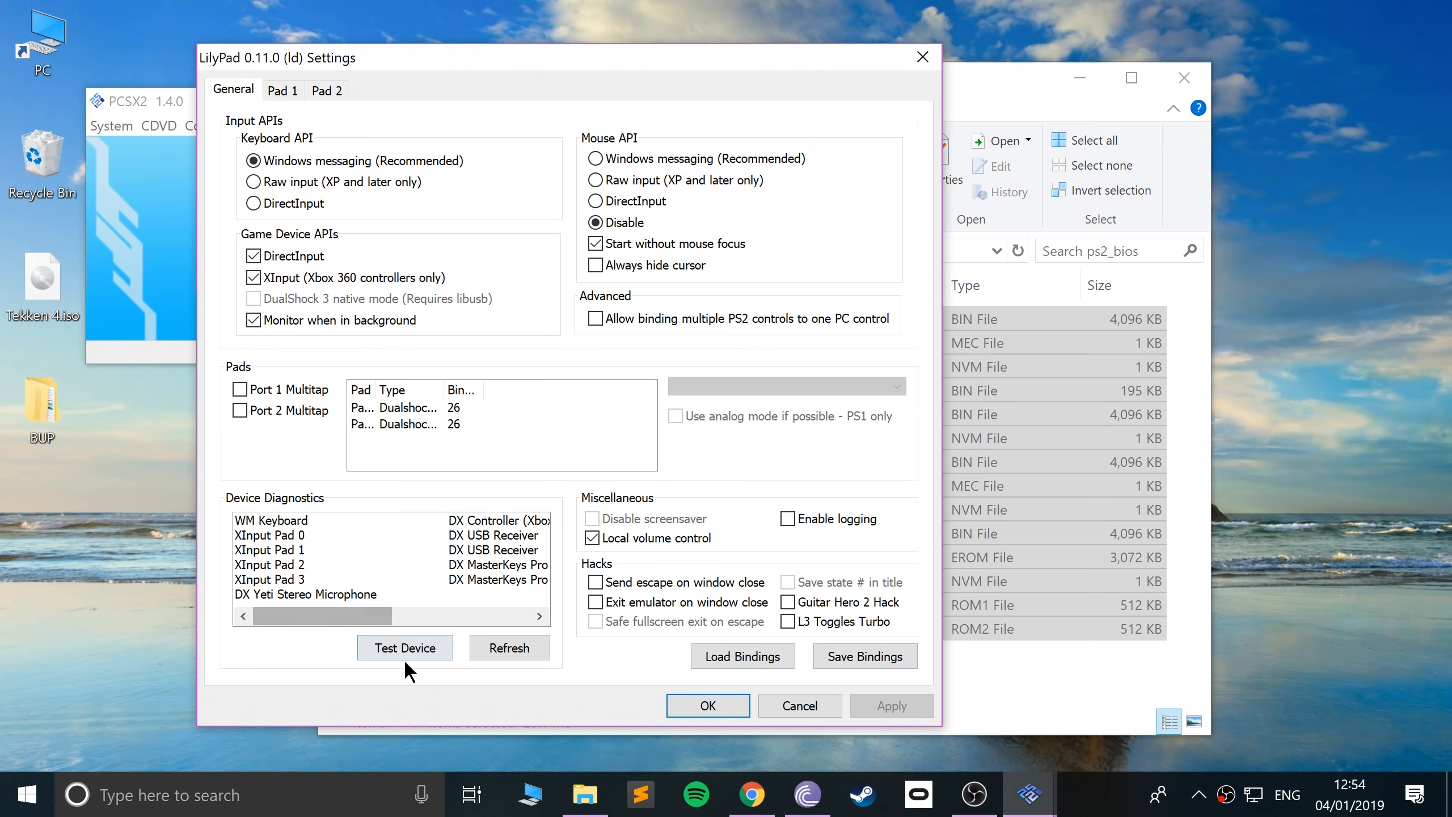
Switch from LilyPad's General options to the Pad 2 button bindings.
{"action": "left_click", "coordinate": [327, 90]}
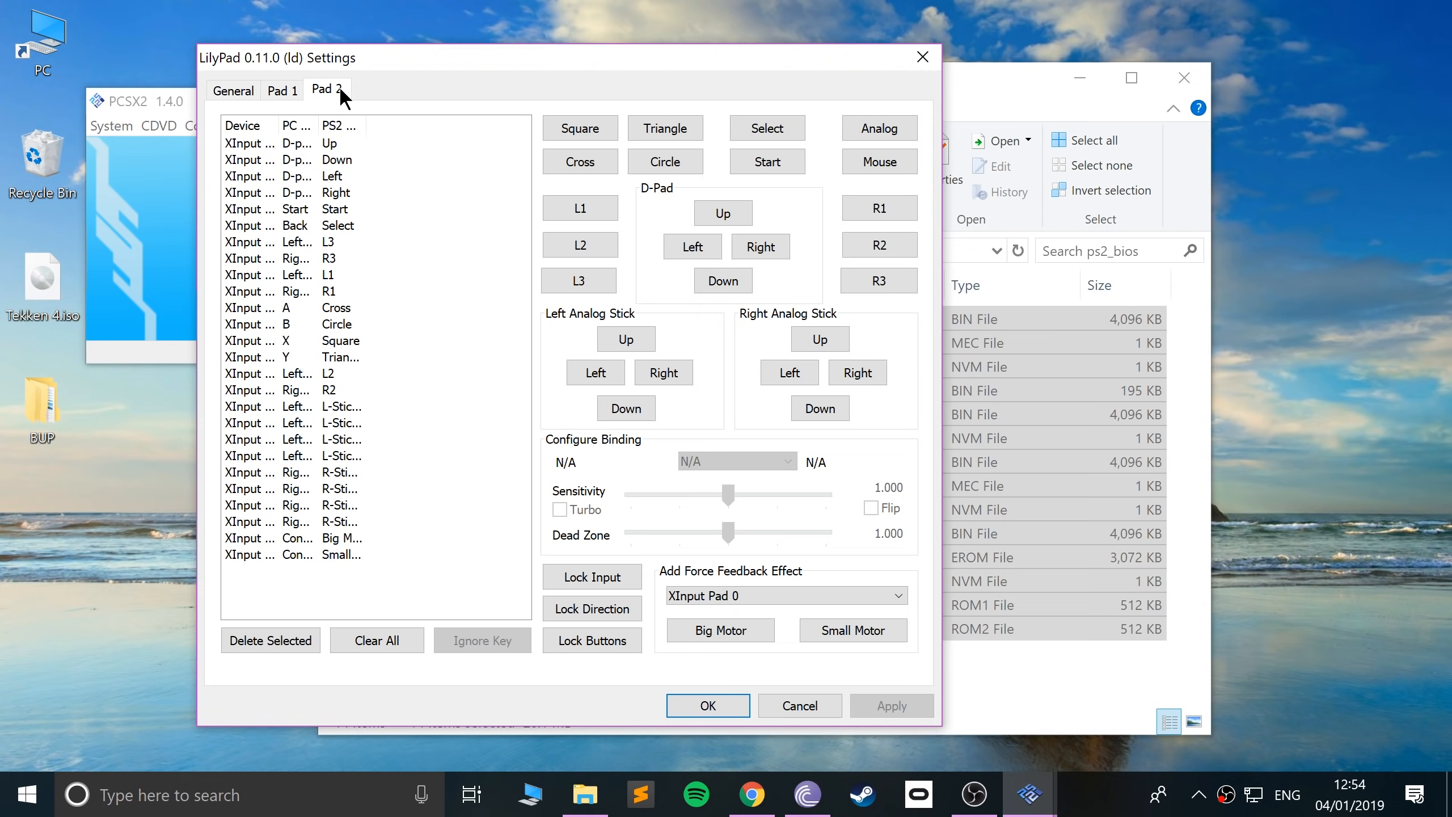